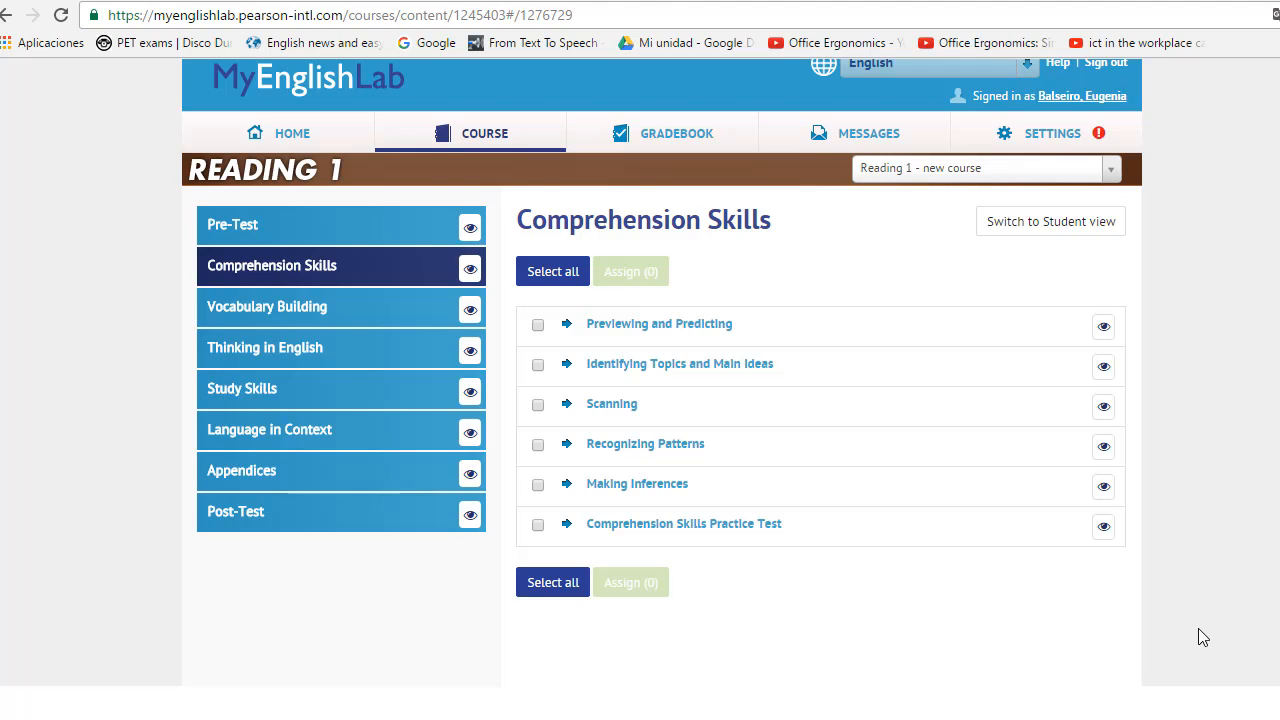
pyautogui.moveTo(5, 513)
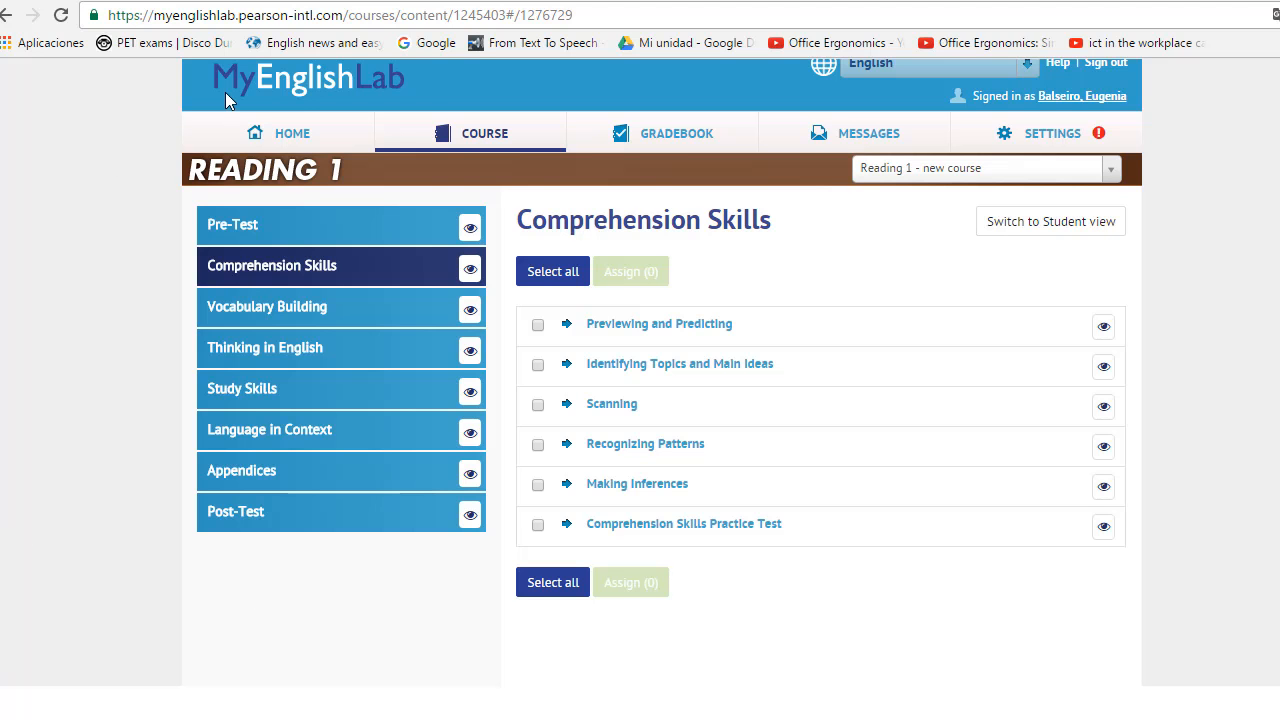
pyautogui.moveTo(485, 152)
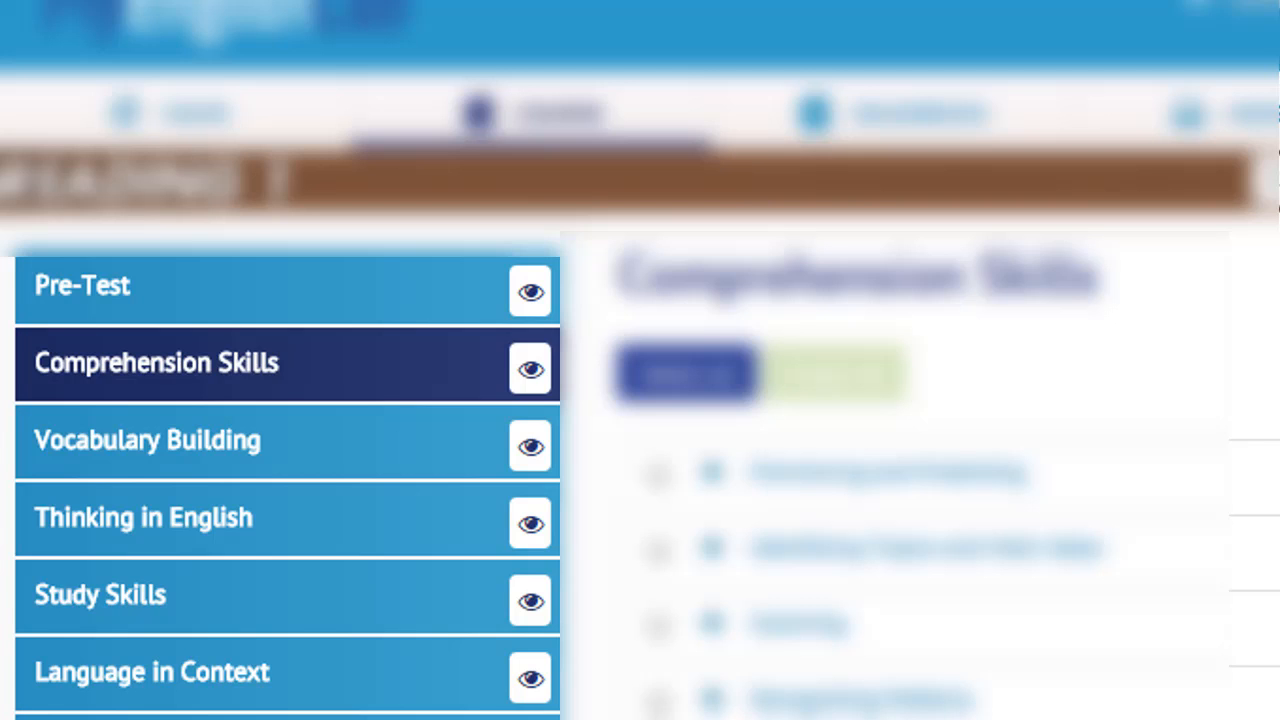
pyautogui.moveTo(160, 375)
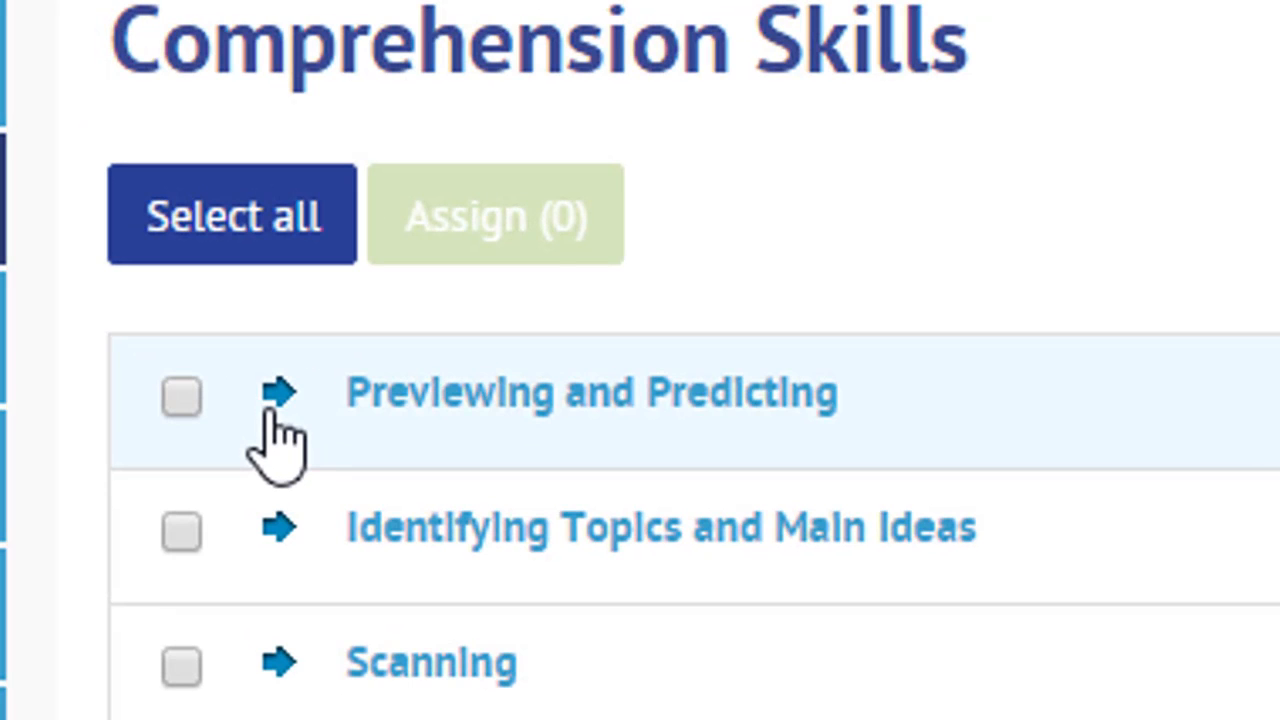
# Expand Previewing and Predicting, then Previewing, and launch Practice 1 Previewing Using Visuals.
pyautogui.click(280, 392)
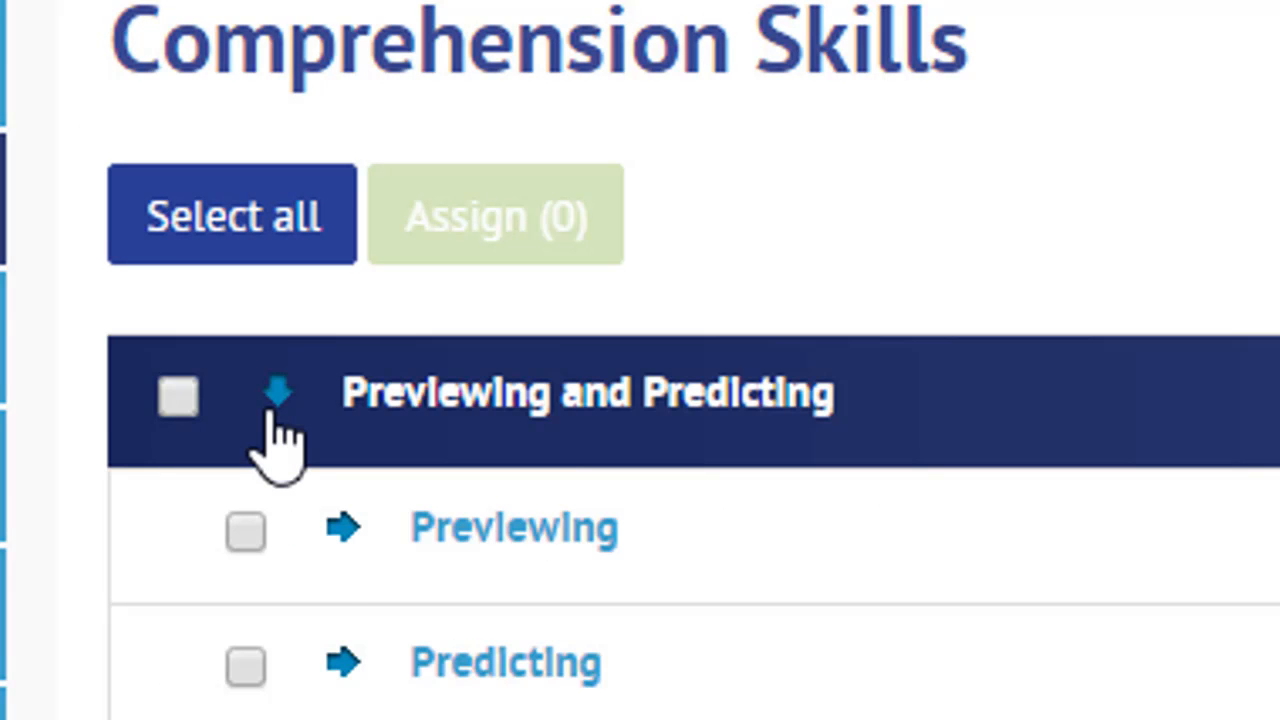
pyautogui.moveTo(320, 625)
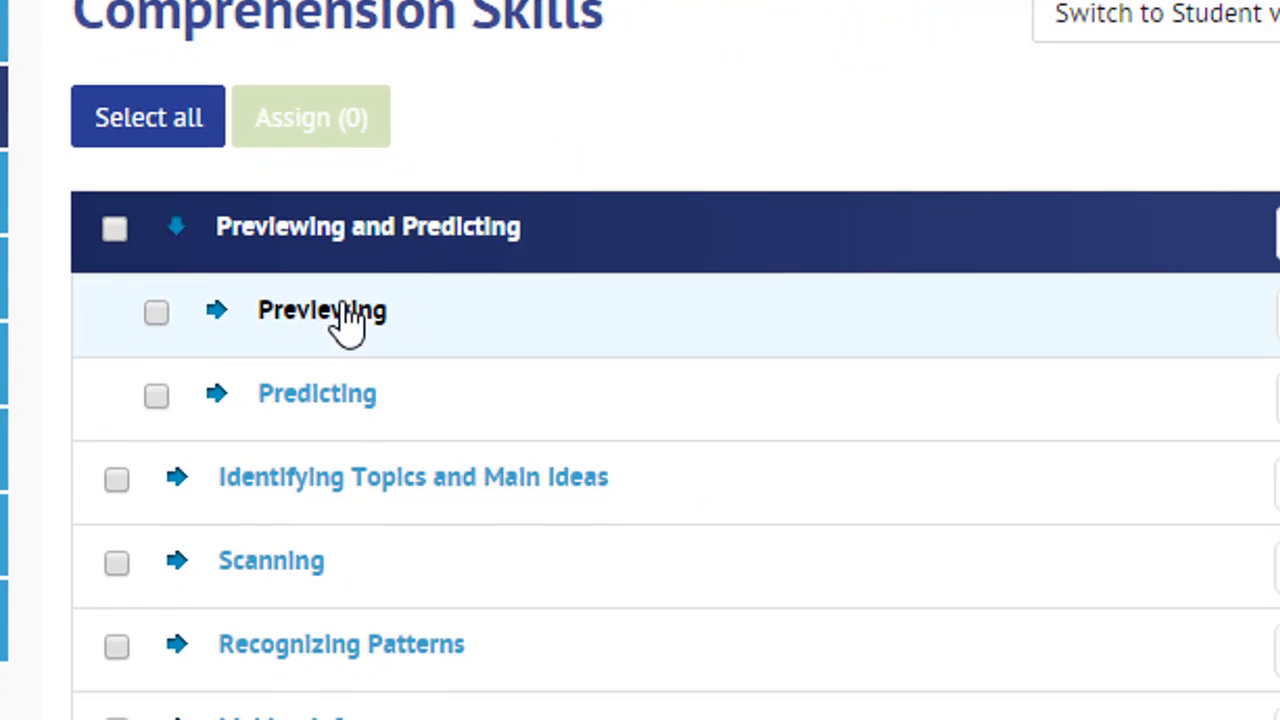
pyautogui.moveTo(218, 325)
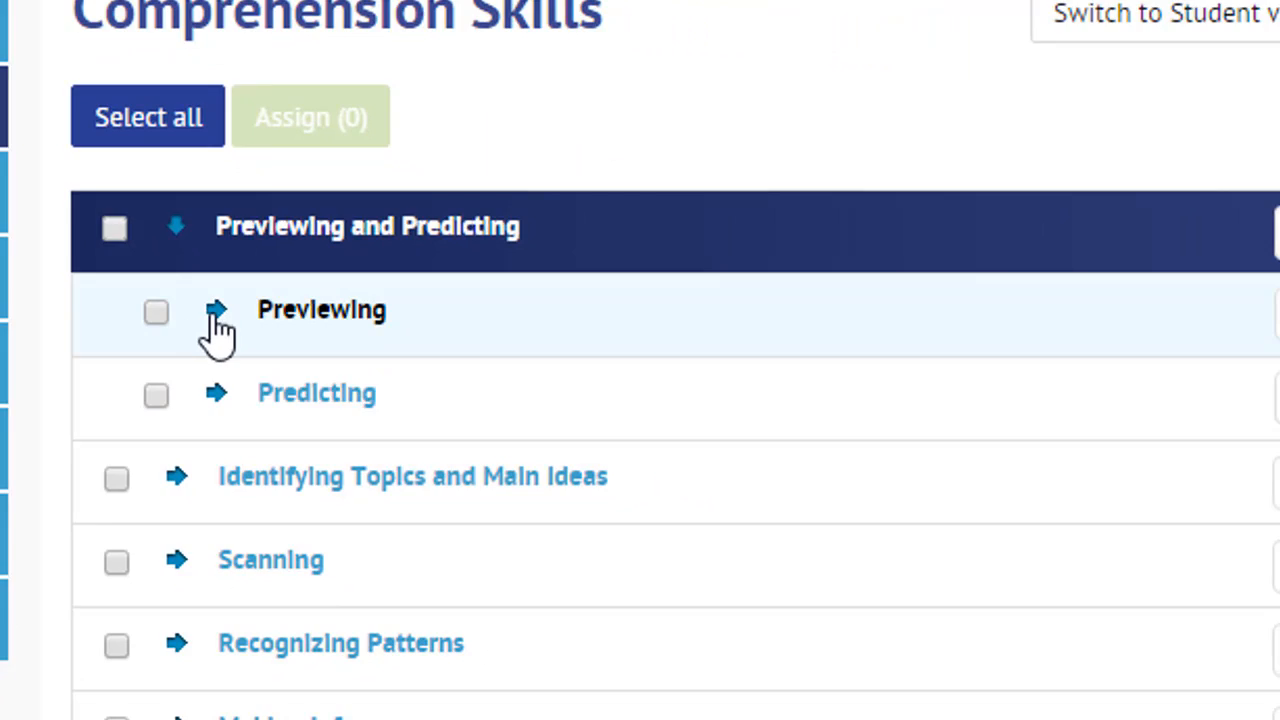
pyautogui.click(216, 311)
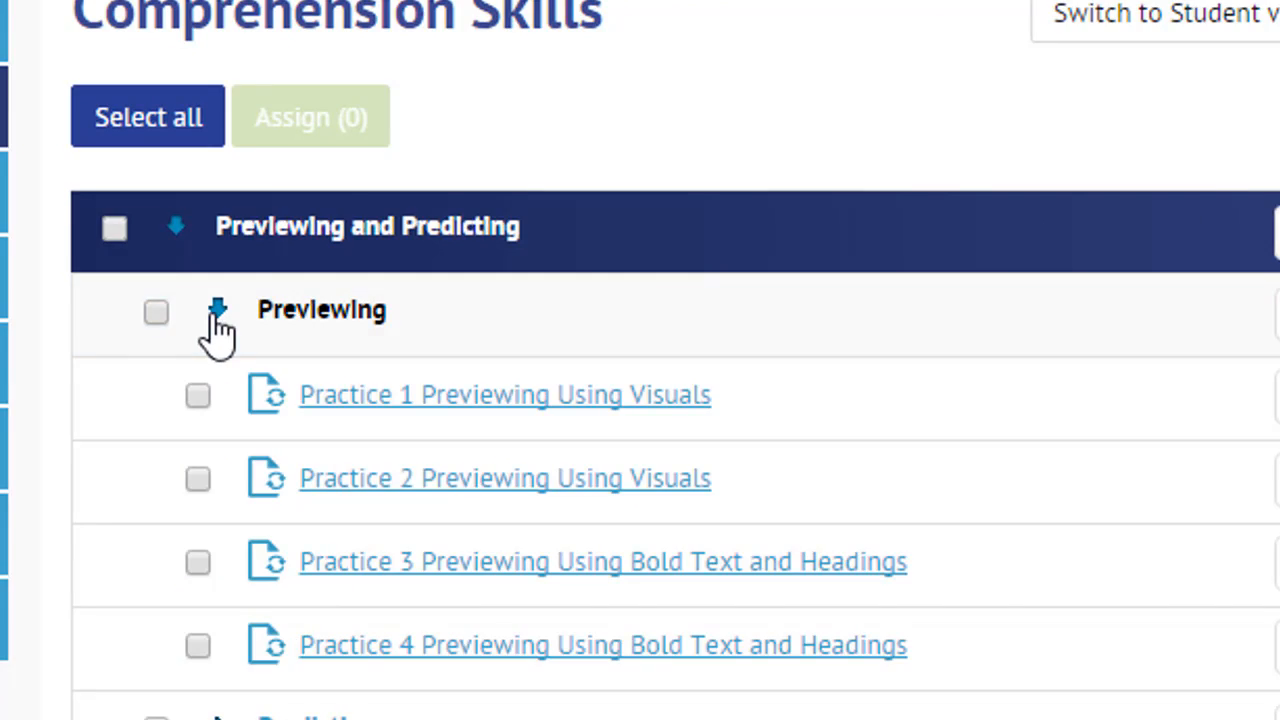
pyautogui.moveTo(245, 670)
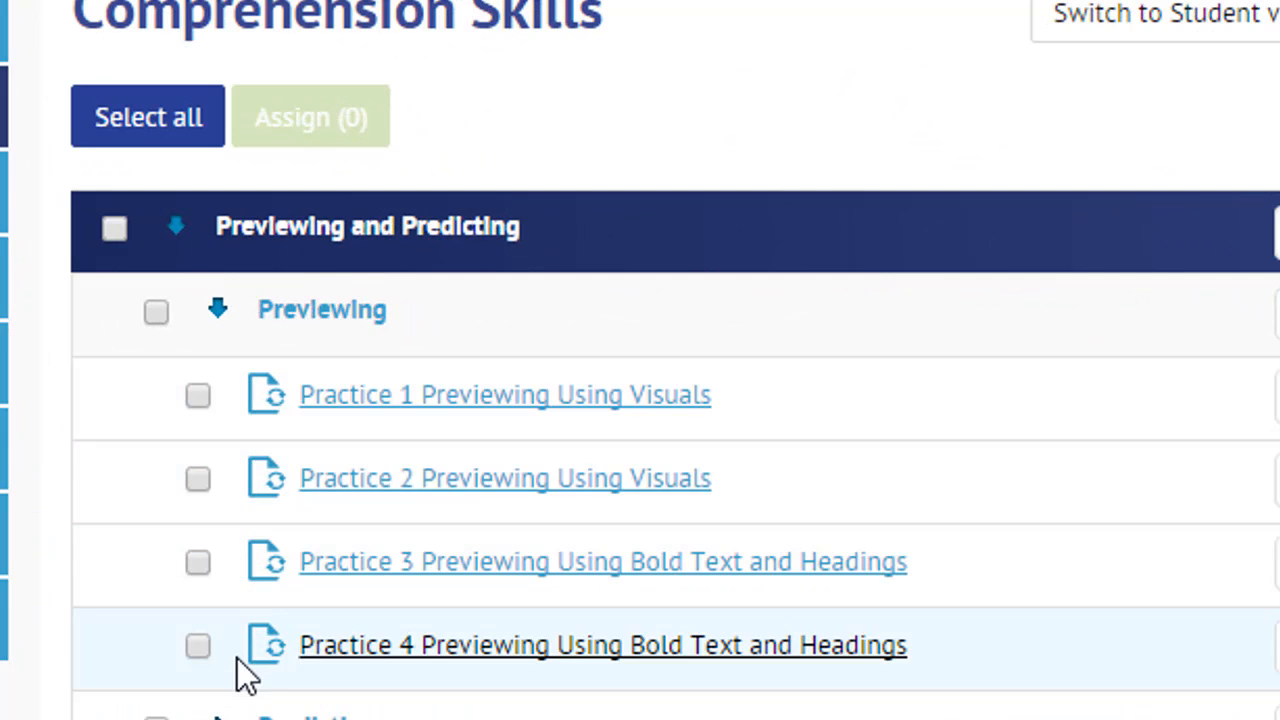
pyautogui.moveTo(460, 420)
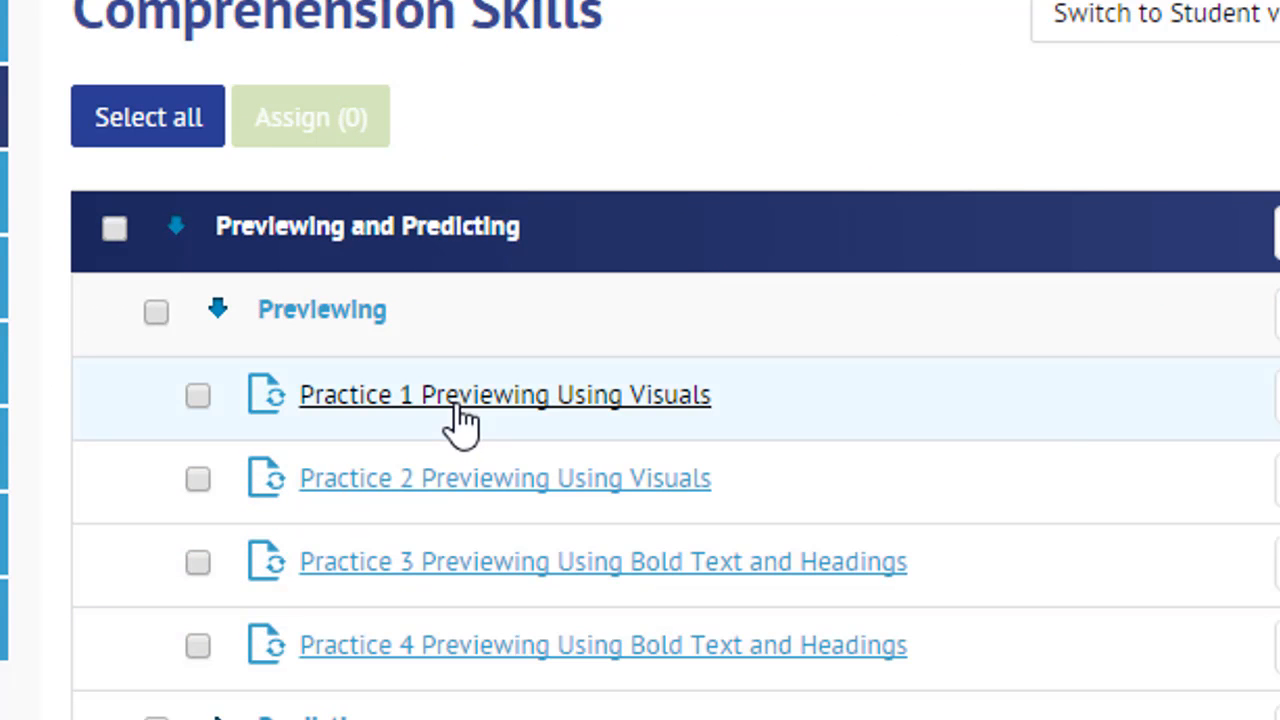
pyautogui.click(503, 394)
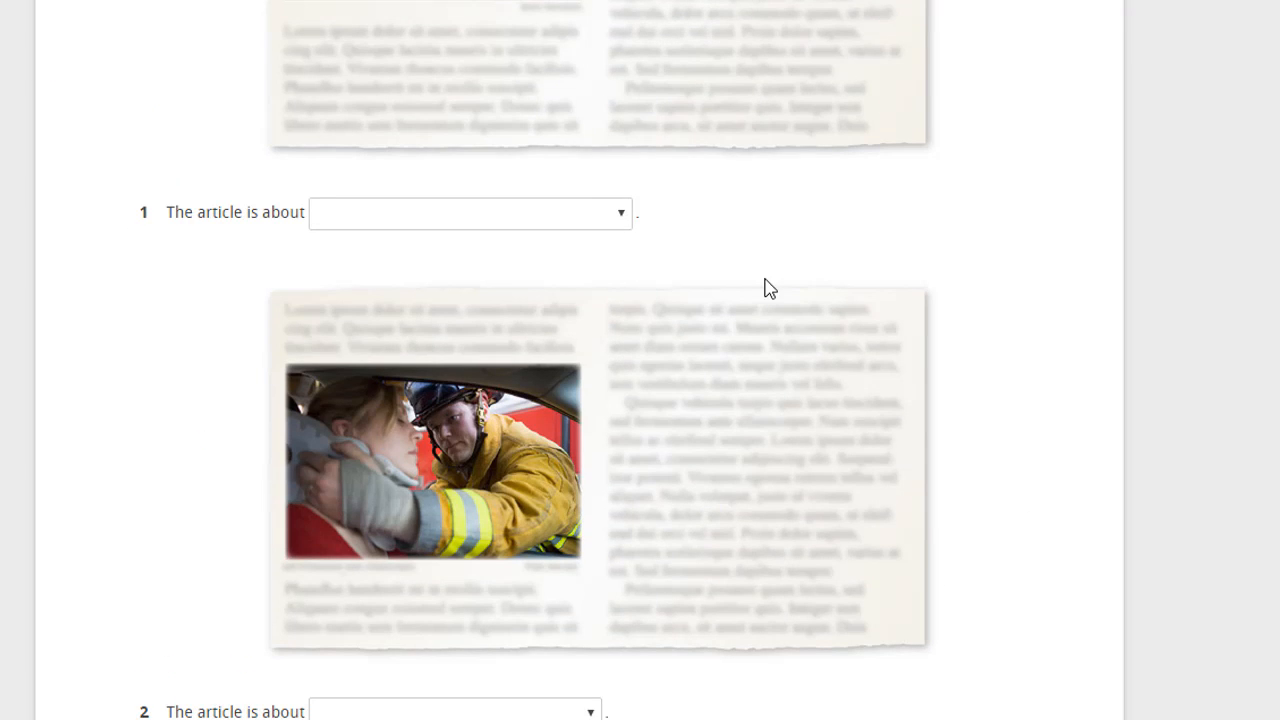
# Pick article topics from the dropdowns, setting question 4 to 'a girl losing a race'.
pyautogui.click(470, 212)
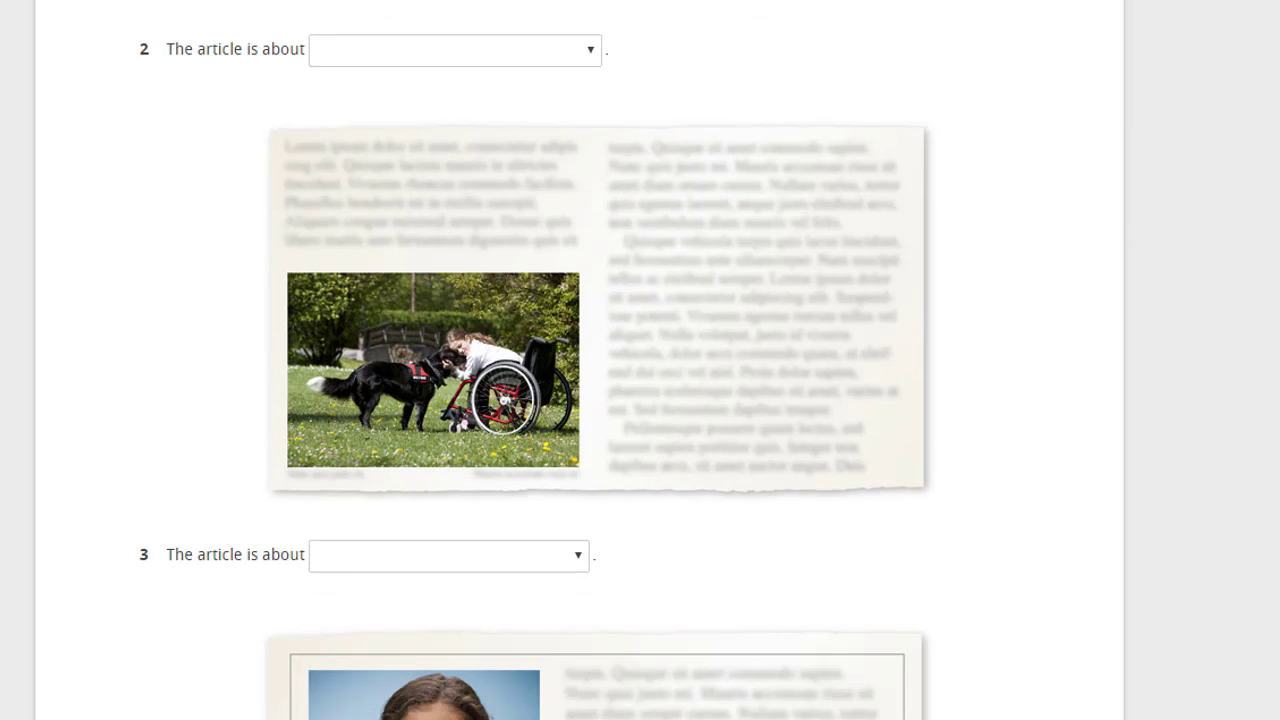
pyautogui.click(454, 50)
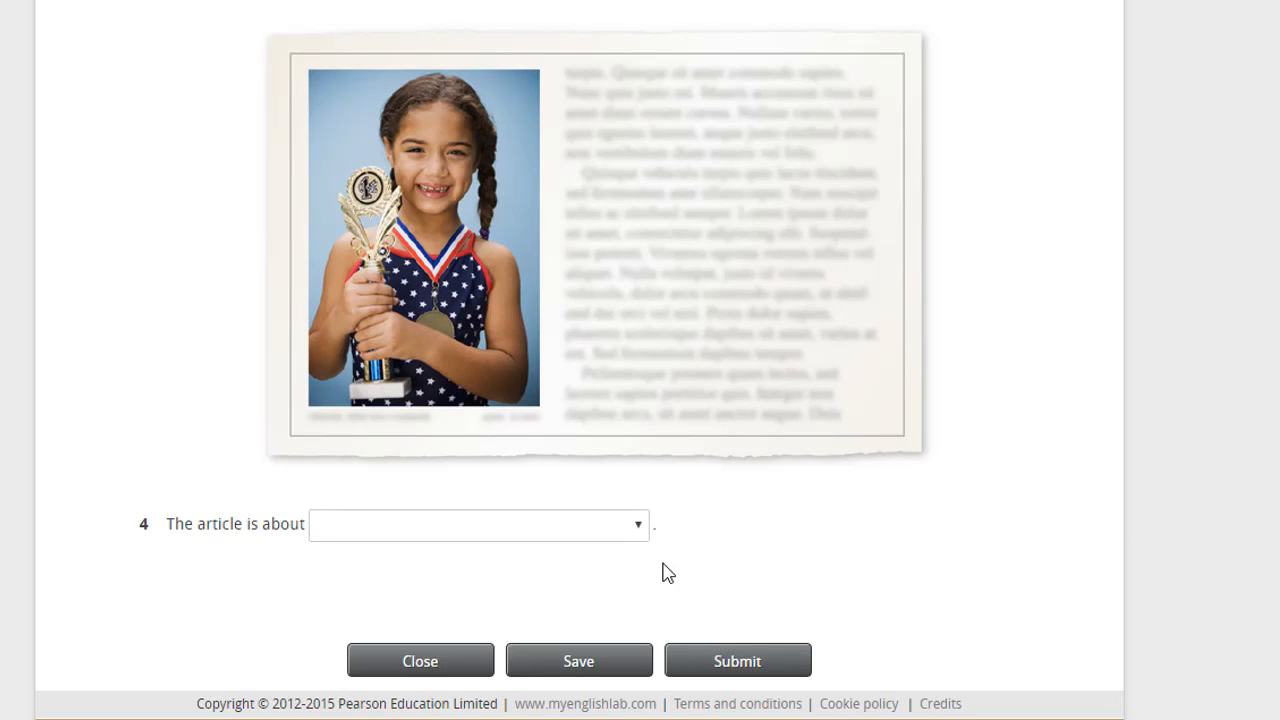
pyautogui.click(478, 525)
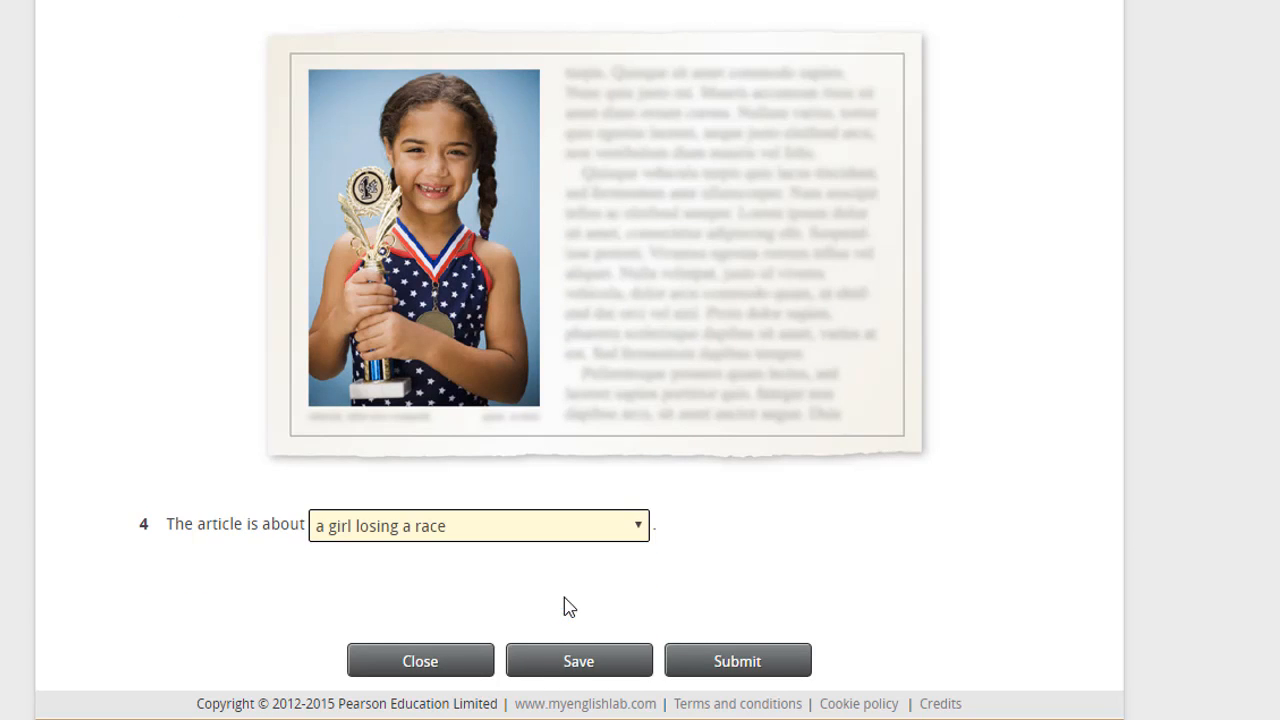
pyautogui.moveTo(737, 660)
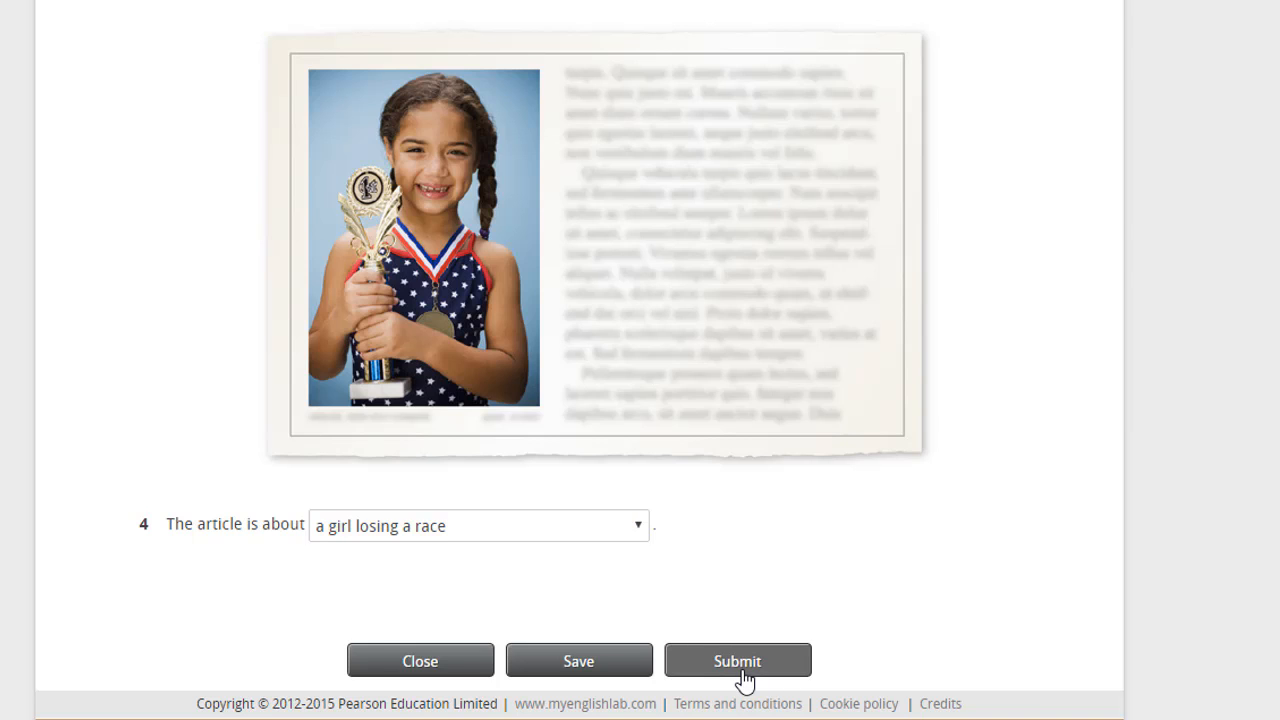
# Submit Practice 1, review the 2/4 (50%) score report, and close the activity.
pyautogui.click(737, 660)
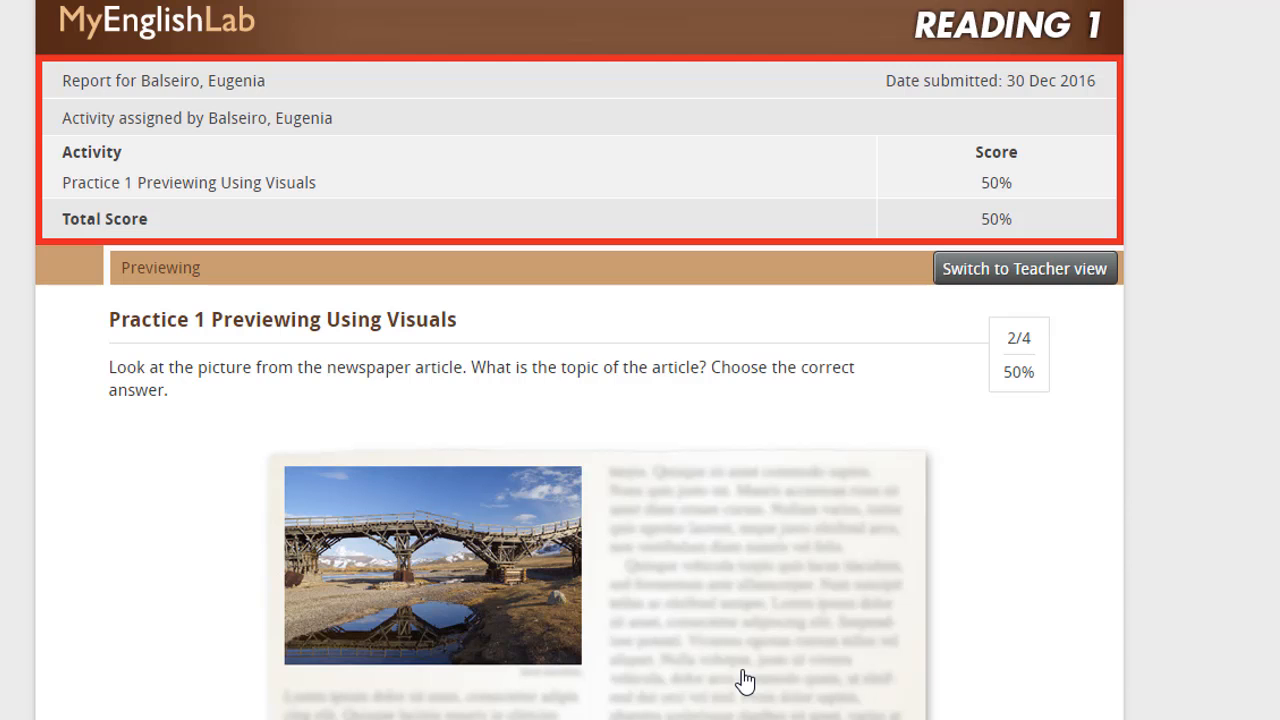
pyautogui.scroll(-3)
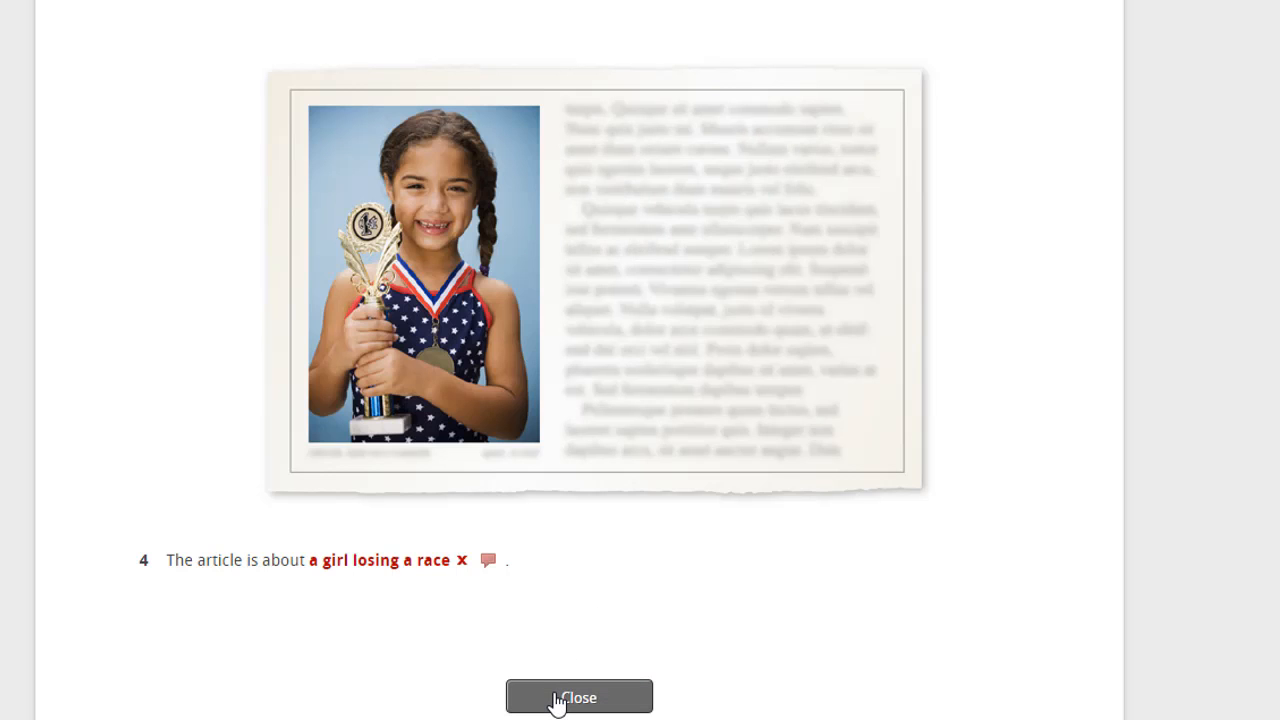
pyautogui.click(578, 697)
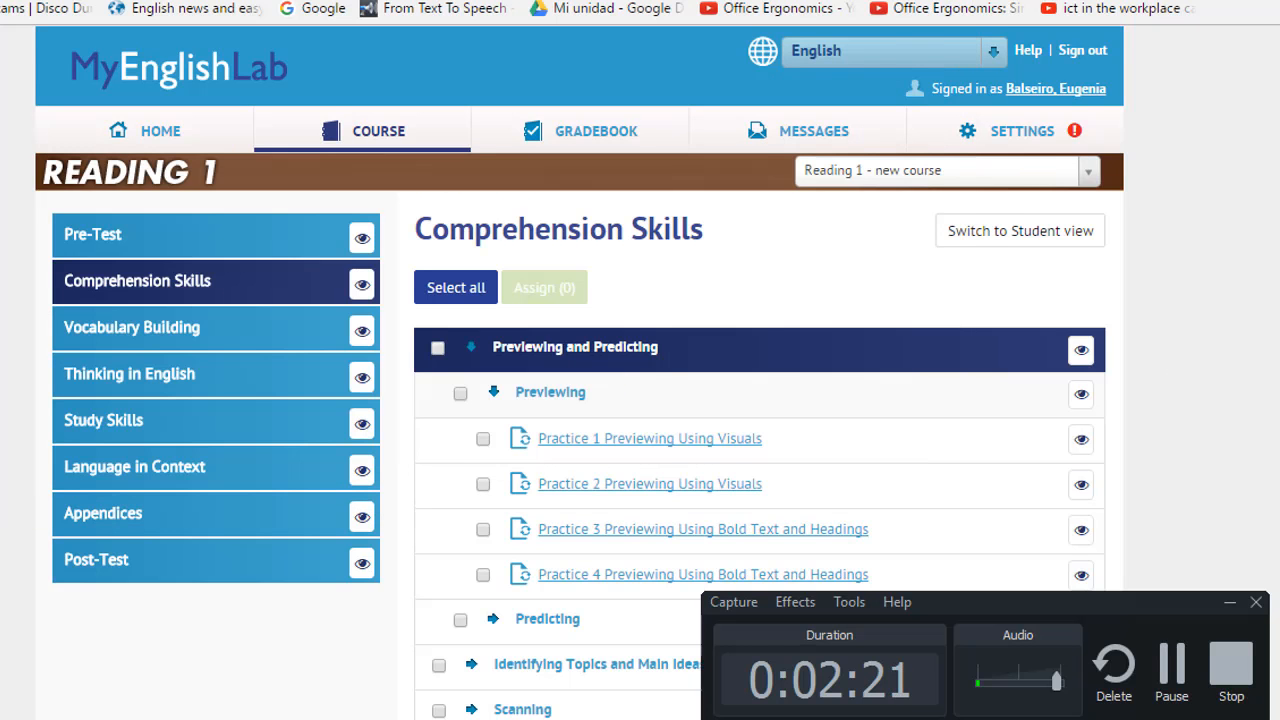
# Expand Predicting to list Practice 1, 2 and 3 Predicting.
pyautogui.scroll(-3)
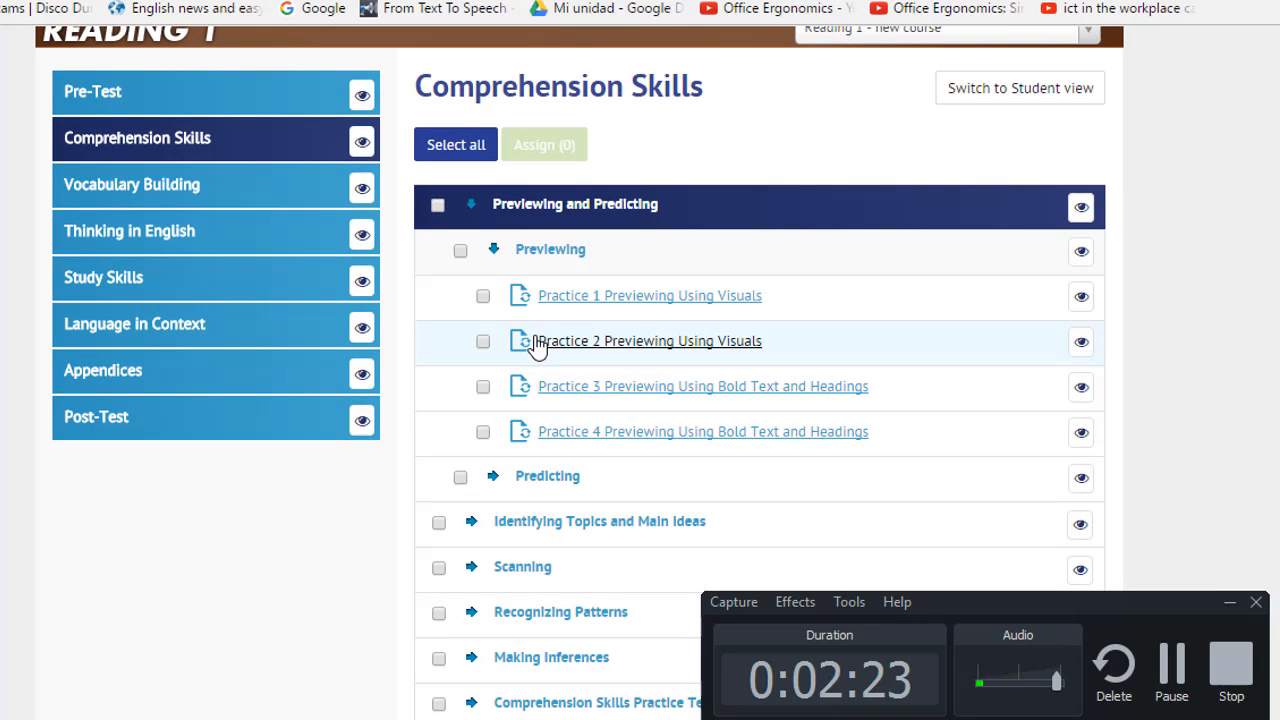
pyautogui.moveTo(538, 302)
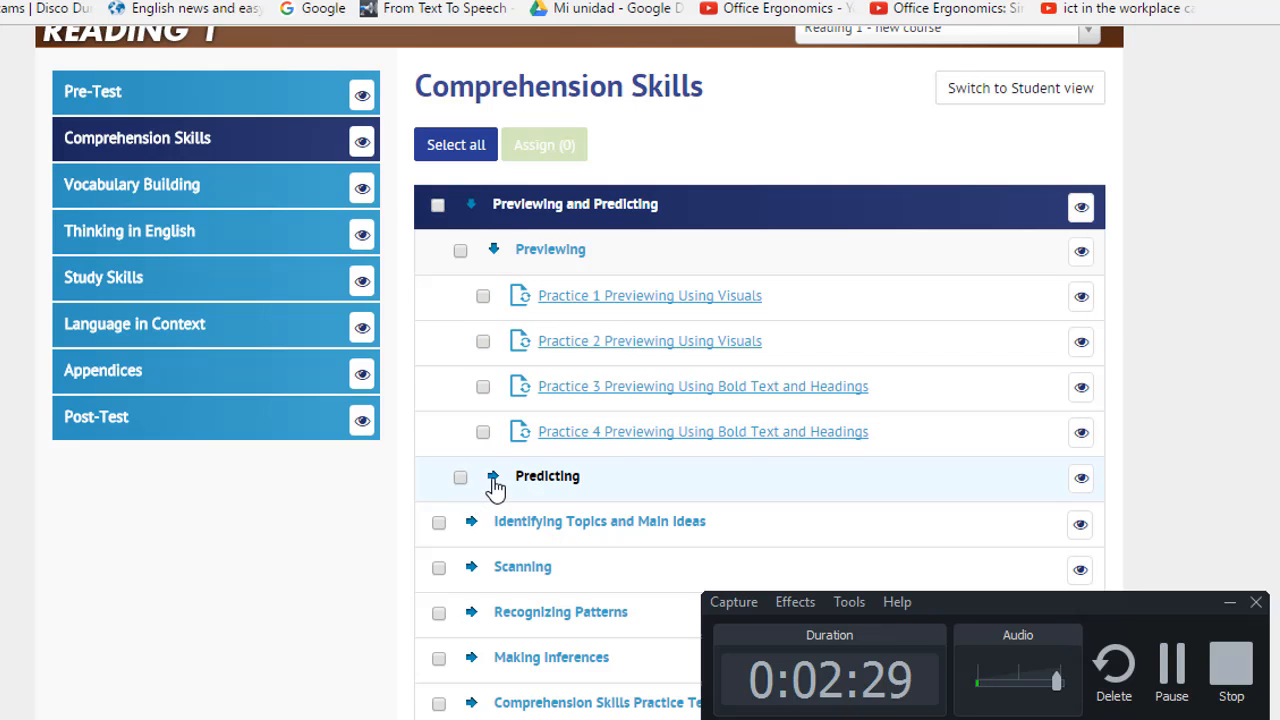
pyautogui.click(493, 476)
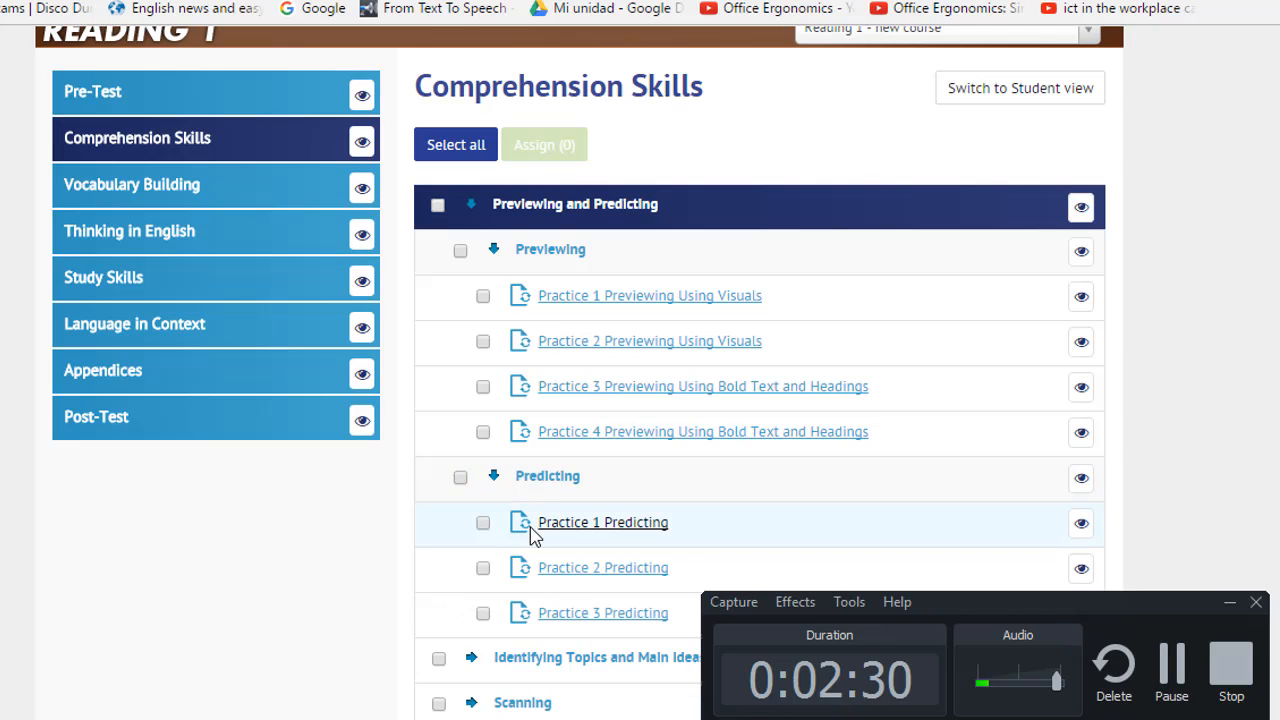